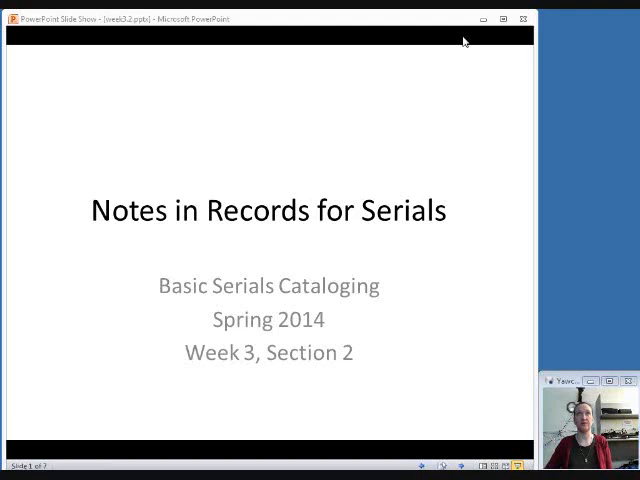
{"action": "mouse_move", "coordinate": [458, 196]}
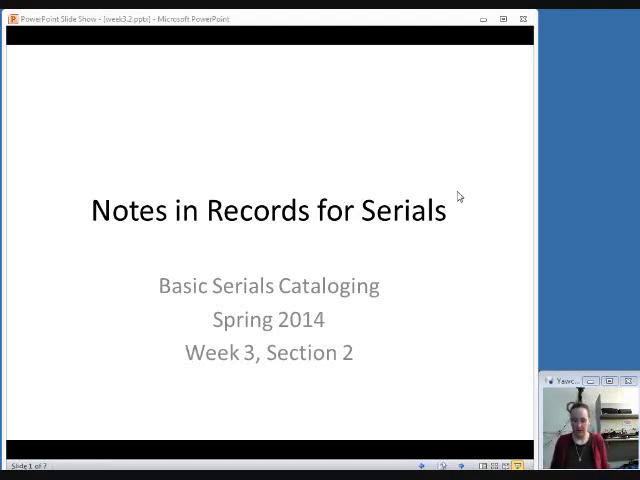
{"action": "mouse_move", "coordinate": [463, 401]}
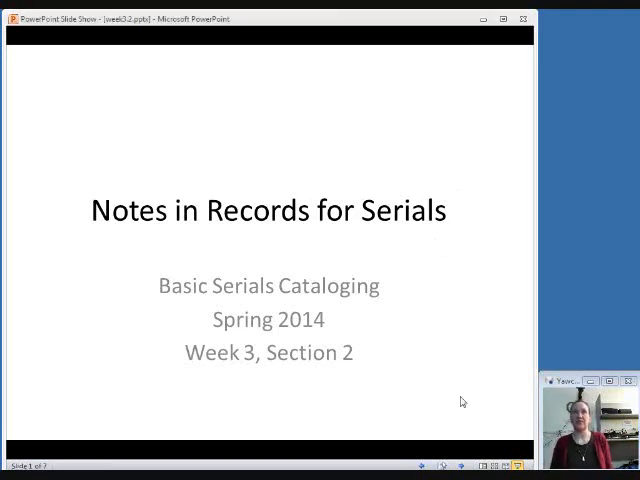
Step: Advance the slideshow to the 'Notes' slide showing 500 and 588 note examples
{"action": "key", "text": "right"}
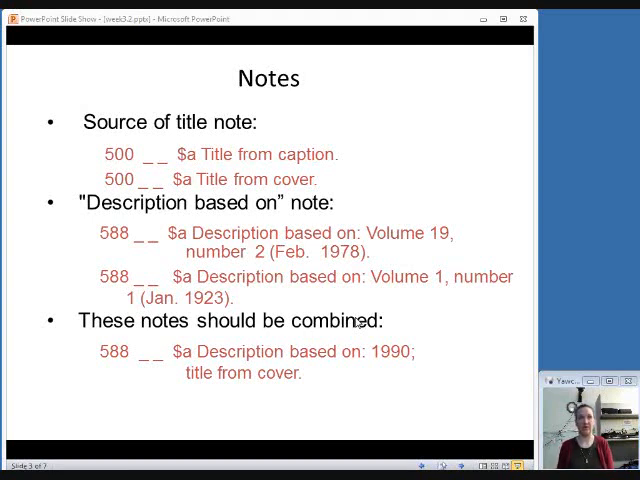
{"action": "mouse_move", "coordinate": [320, 456]}
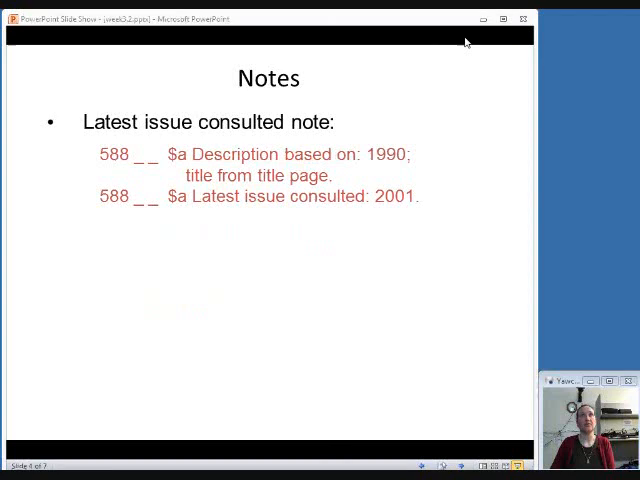
{"action": "mouse_move", "coordinate": [366, 317]}
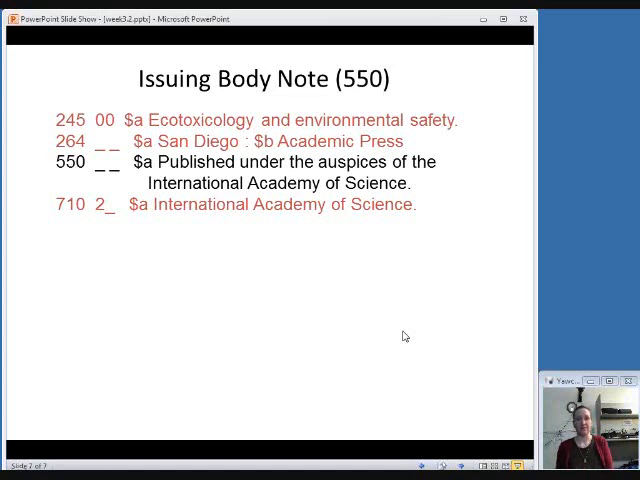
{"action": "mouse_move", "coordinate": [503, 37]}
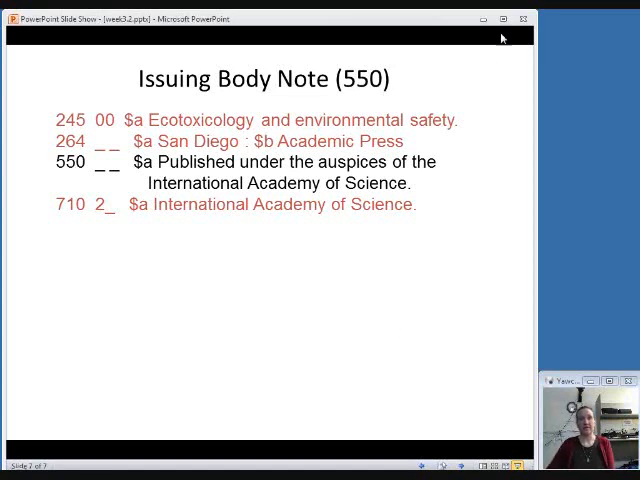